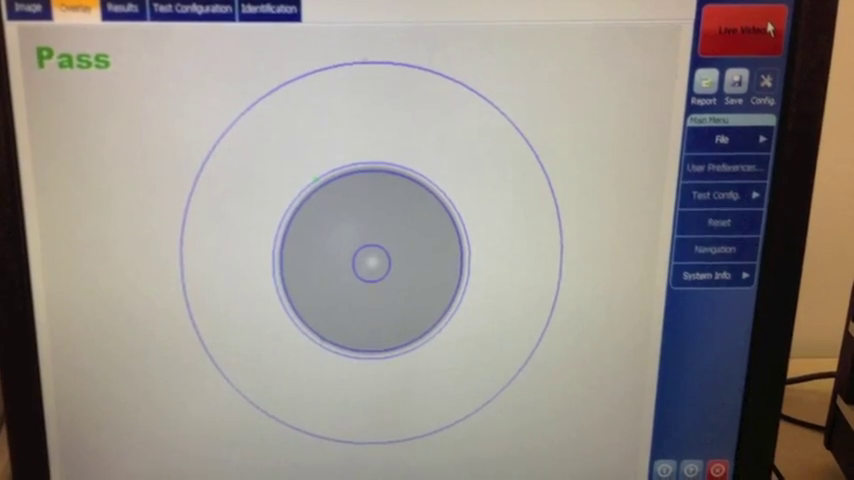
Switch to live video of the dirty connector and capture it, showing a Fail result.
click(742, 28)
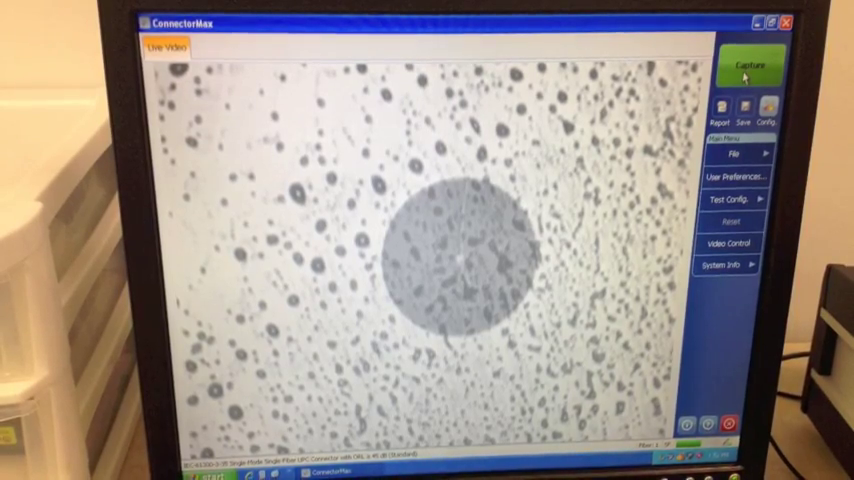
click(751, 66)
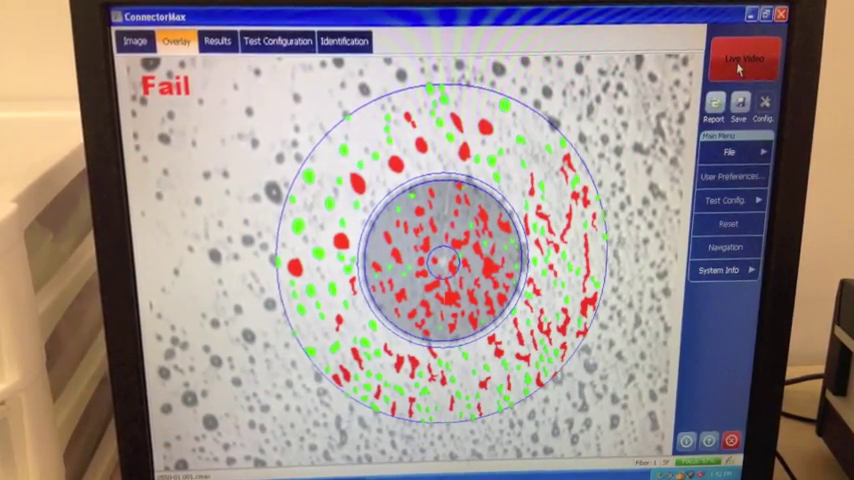